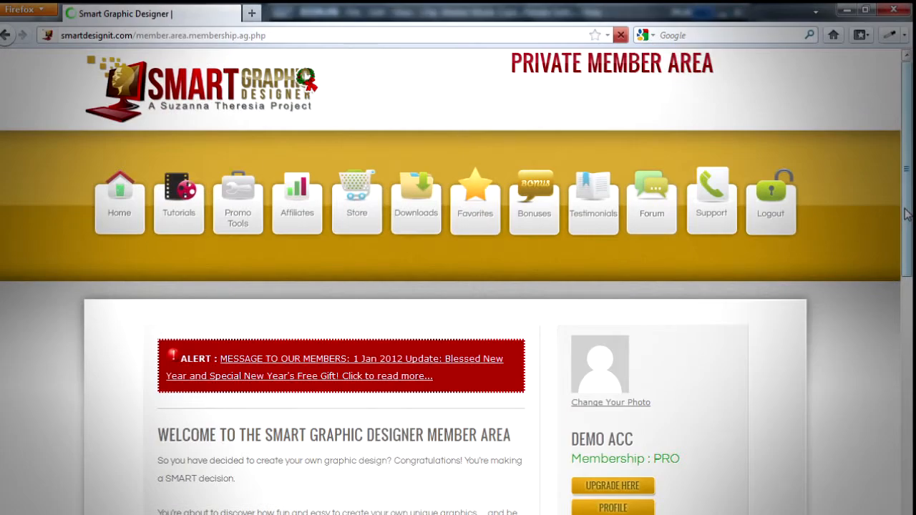
# - Start a blank custom-size 350 × 700 pixel design in the editor
pyautogui.scroll(-3)
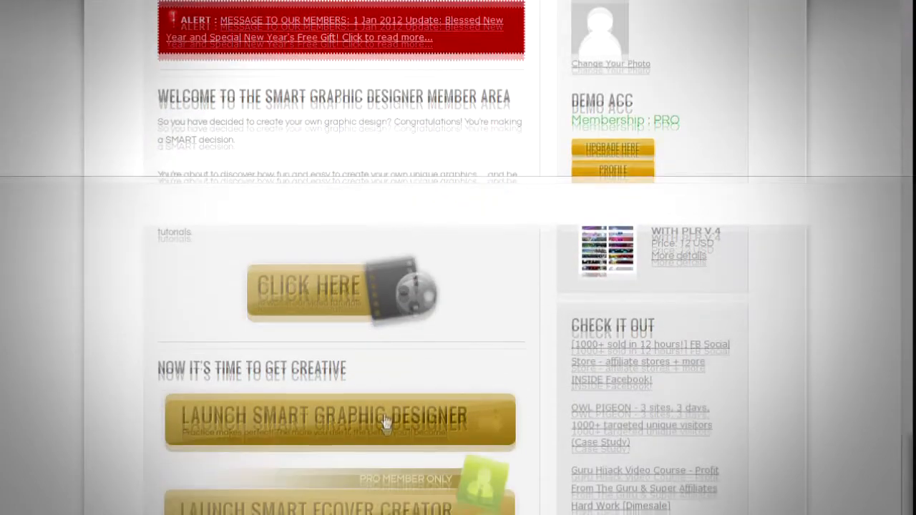
pyautogui.scroll(-3)
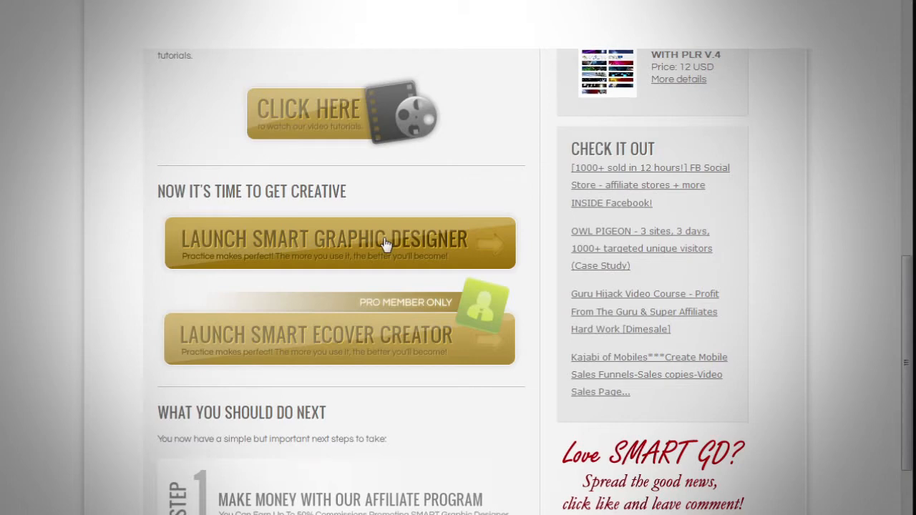
pyautogui.click(340, 243)
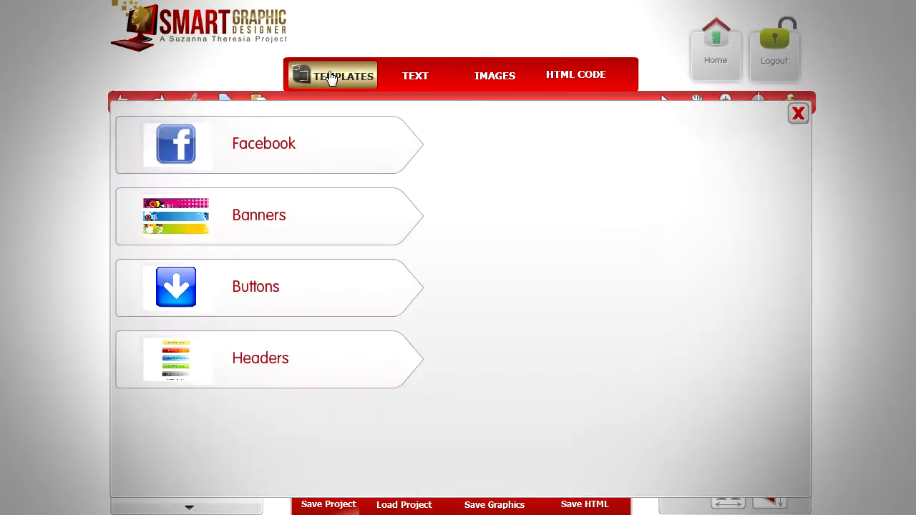
pyautogui.click(263, 143)
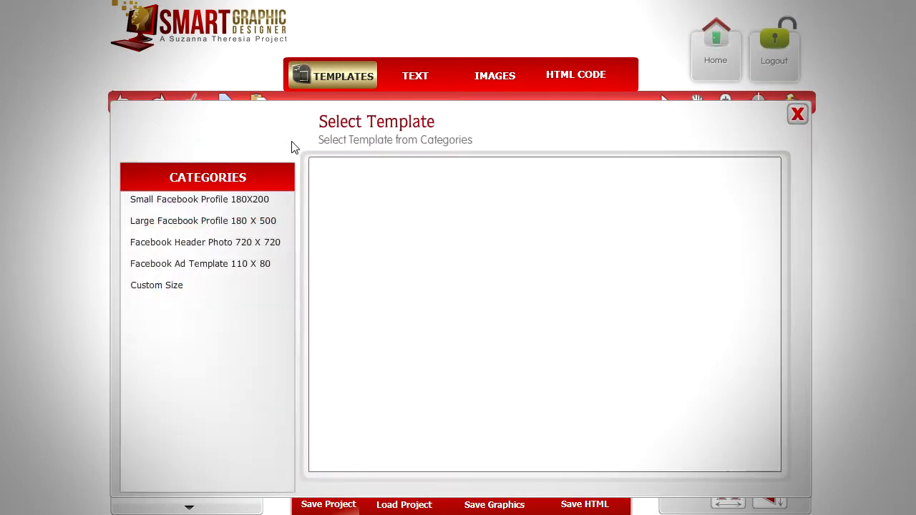
pyautogui.click(156, 285)
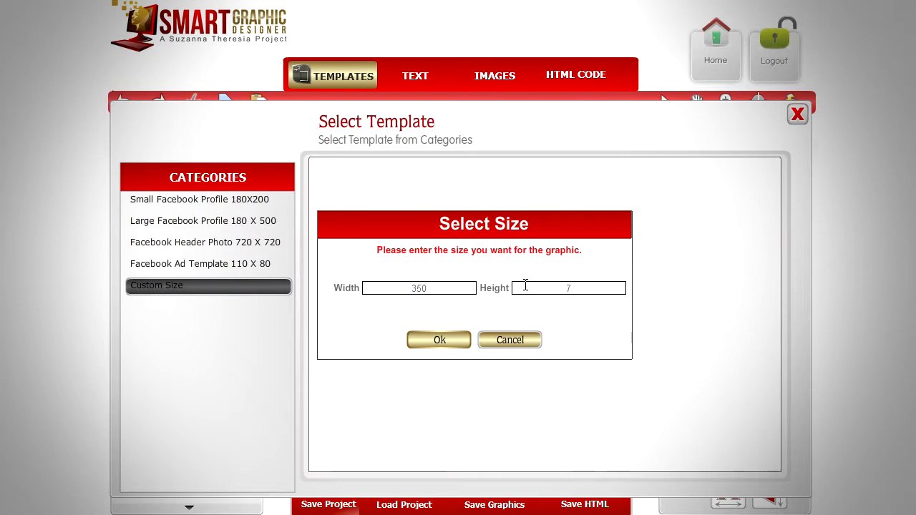
pyautogui.click(438, 339)
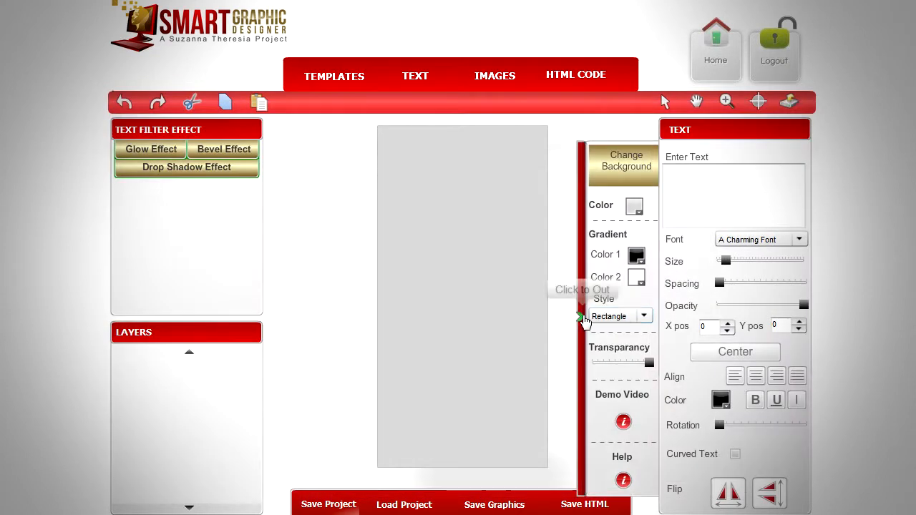
# - Bring up the HTML code box and review the opt-in form code
pyautogui.click(576, 74)
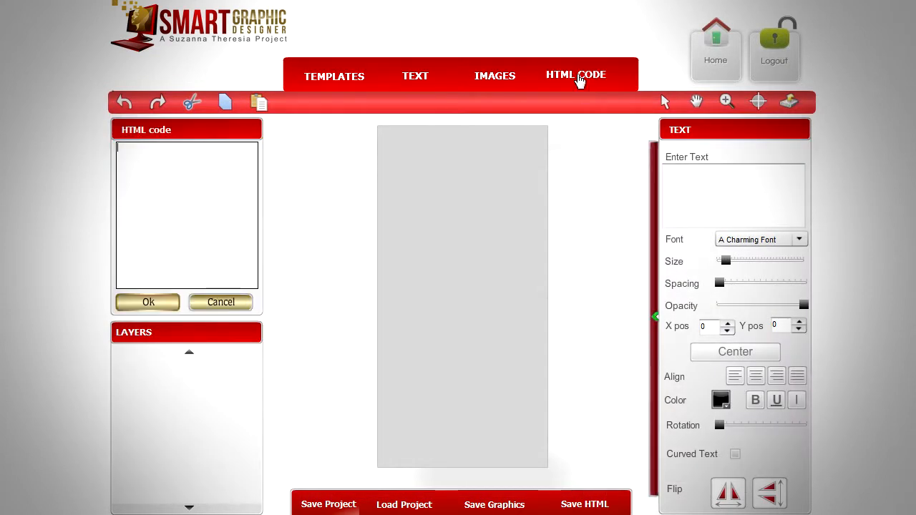
pyautogui.rightClick(186, 214)
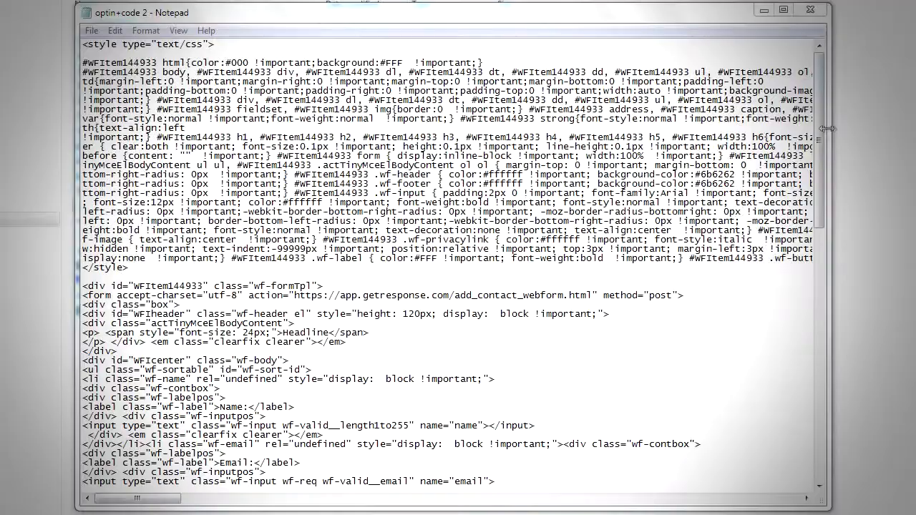
pyautogui.scroll(-3)
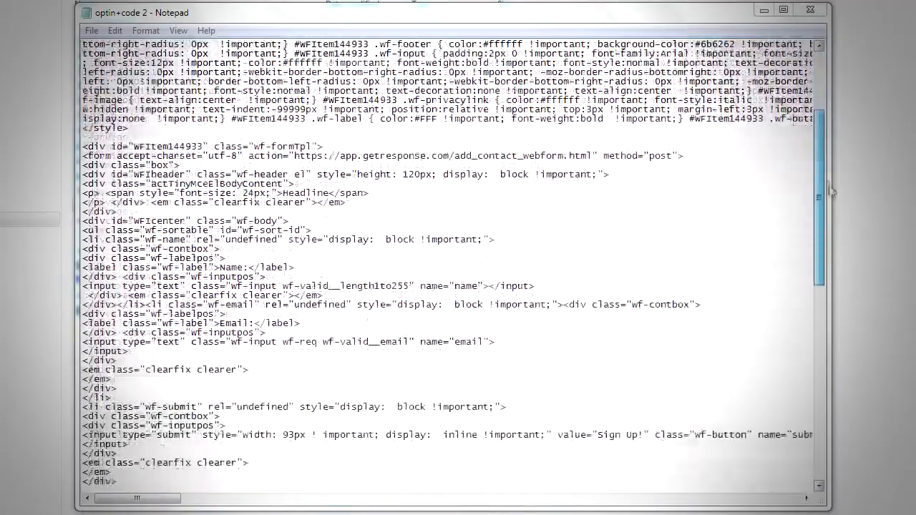
pyautogui.scroll(-3)
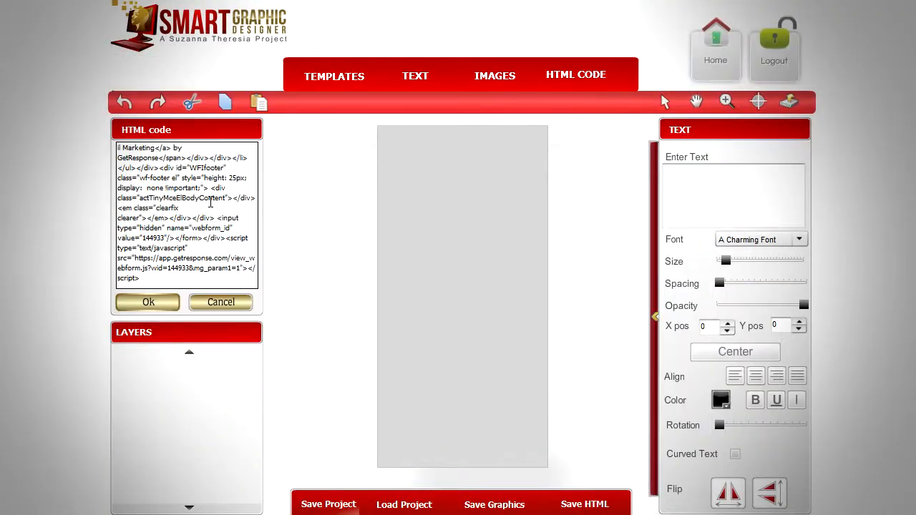
# - Add the opt-in code as a layer and download a test HTML export
pyautogui.click(147, 301)
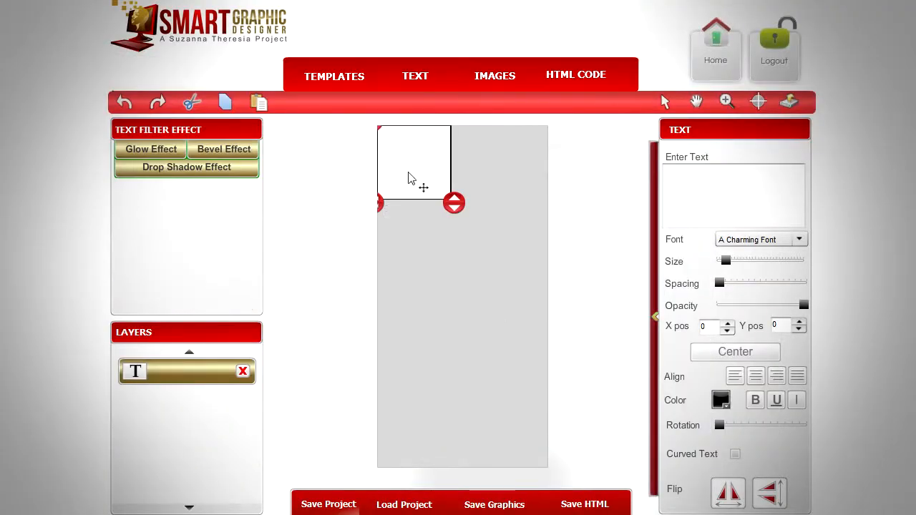
pyautogui.moveTo(585, 504)
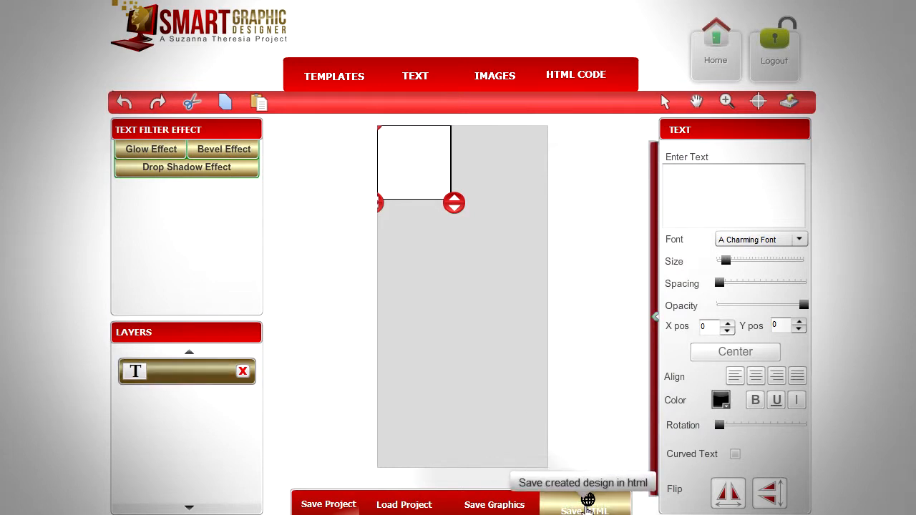
pyautogui.click(585, 504)
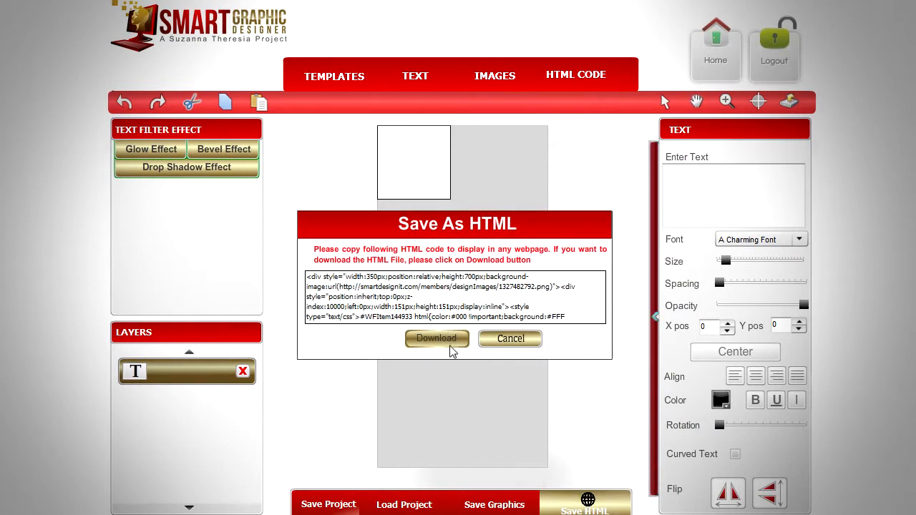
pyautogui.click(437, 339)
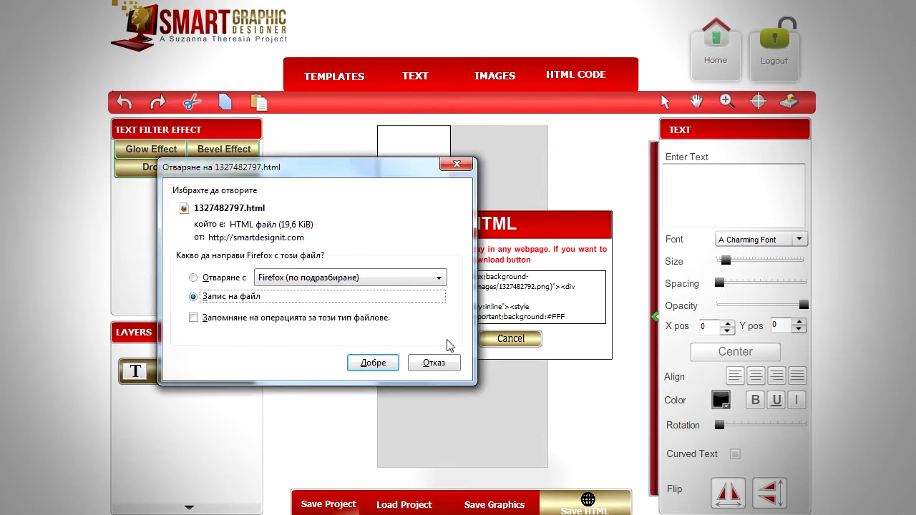
pyautogui.click(373, 363)
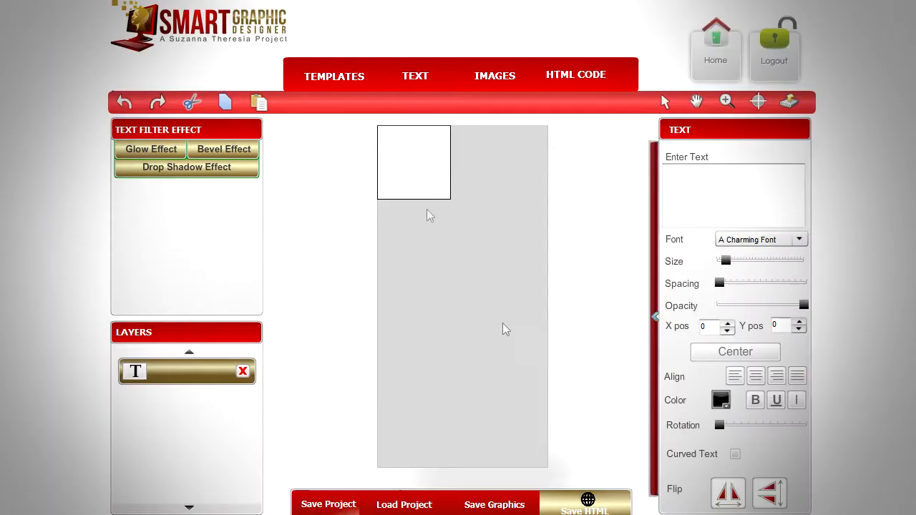
pyautogui.click(576, 74)
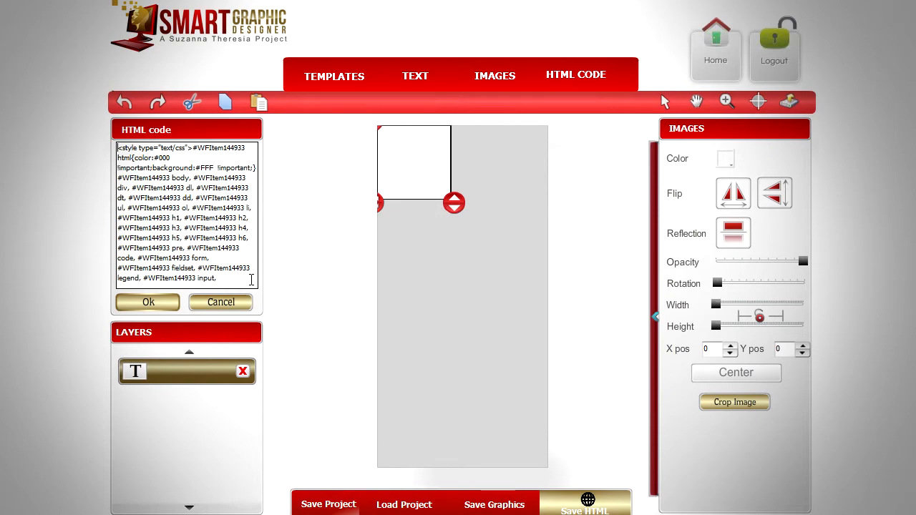
pyautogui.scroll(-3)
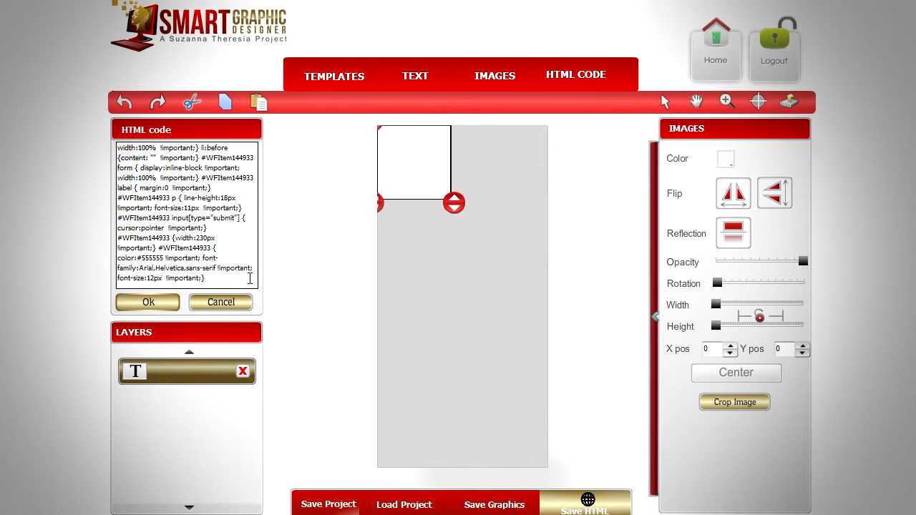
pyautogui.doubleClick(166, 238)
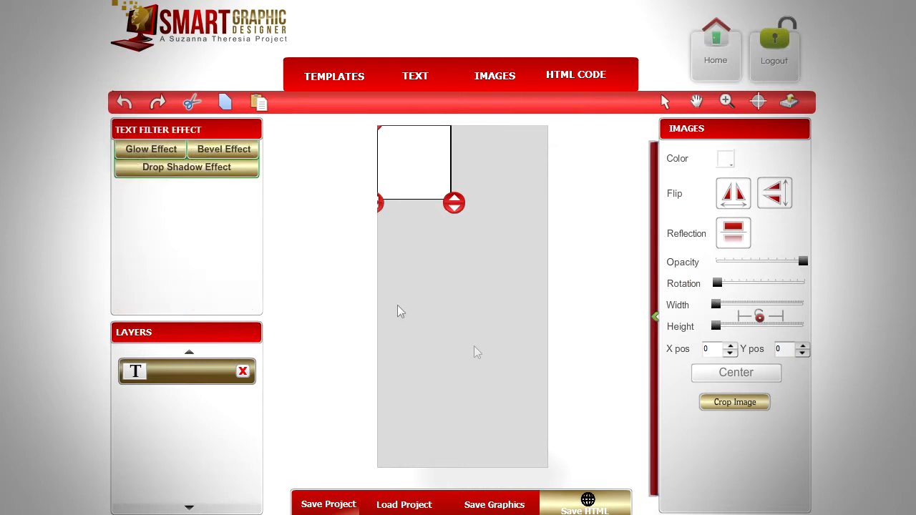
# - Download another HTML export of the design into the _TEMP folder
pyautogui.click(584, 505)
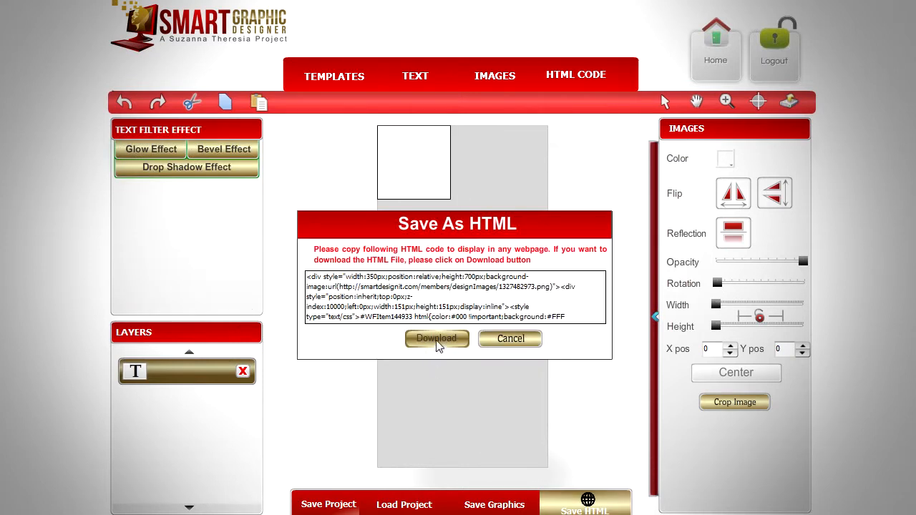
pyautogui.click(436, 339)
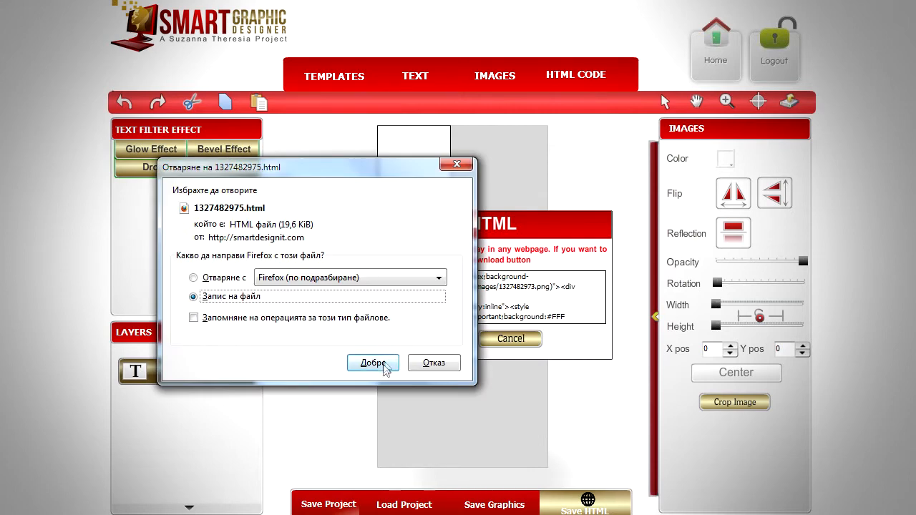
pyautogui.click(372, 363)
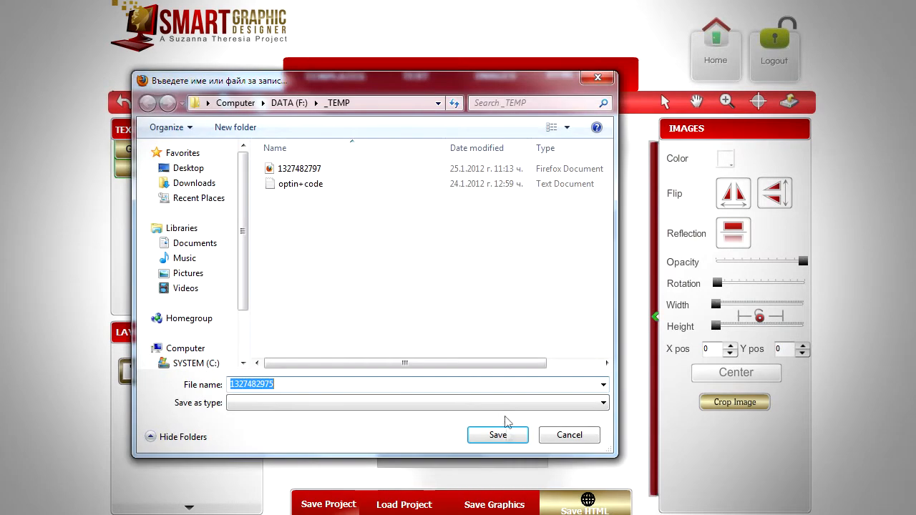
pyautogui.click(497, 435)
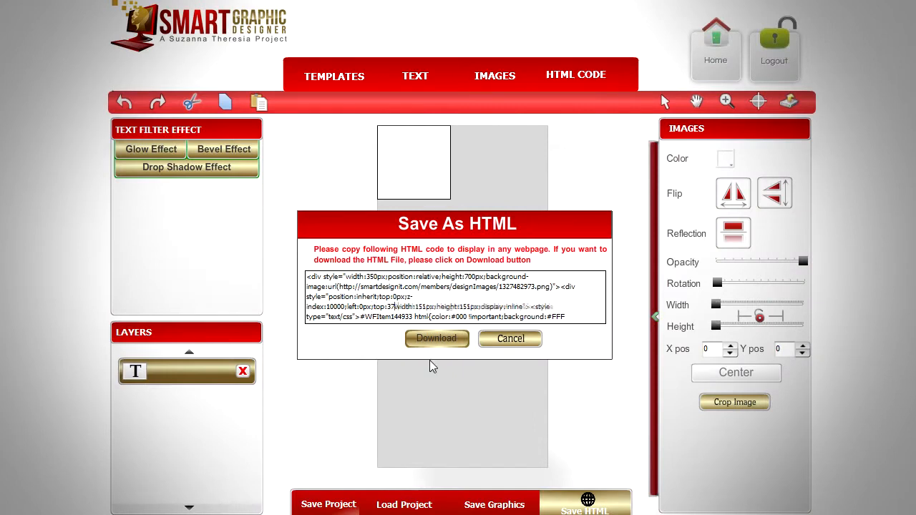
# - Download the export with a 370 px top offset into _TEMP
pyautogui.click(437, 339)
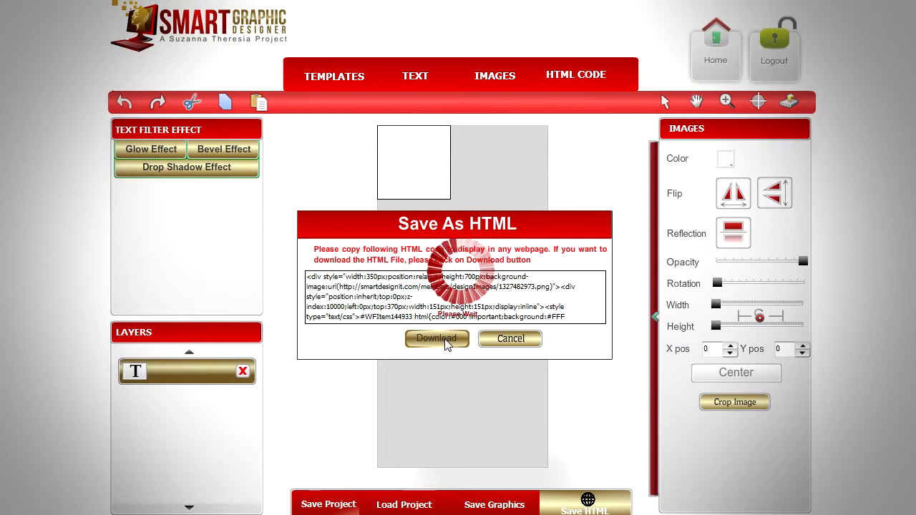
pyautogui.click(436, 338)
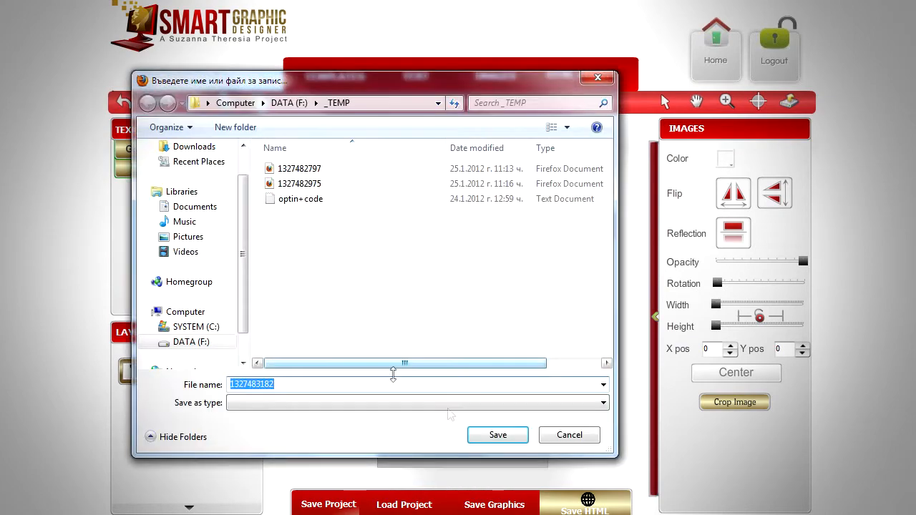
pyautogui.click(497, 435)
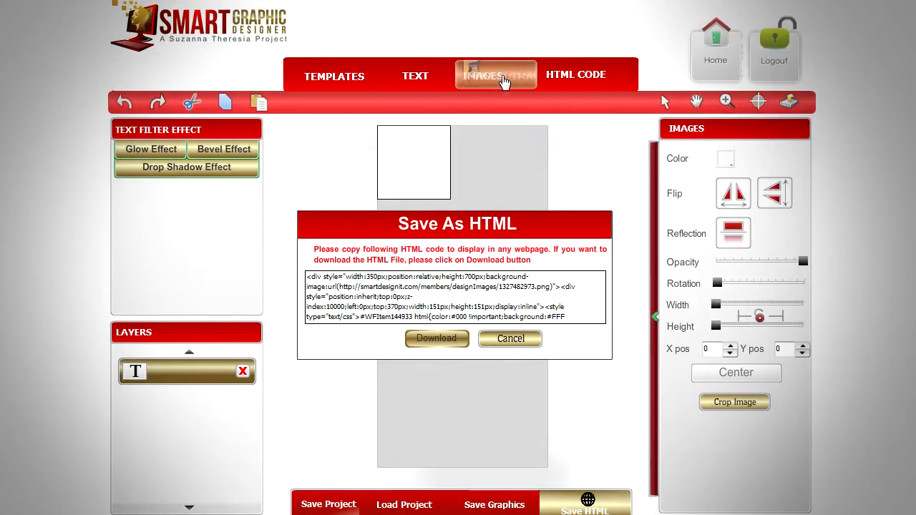
# - Add the envelope image from the Miscellaneous image library to the canvas
pyautogui.click(496, 75)
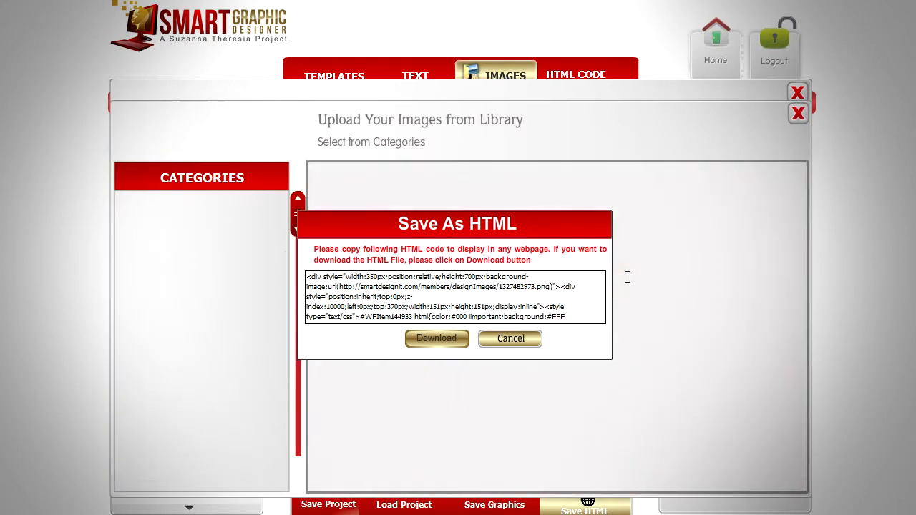
pyautogui.click(166, 458)
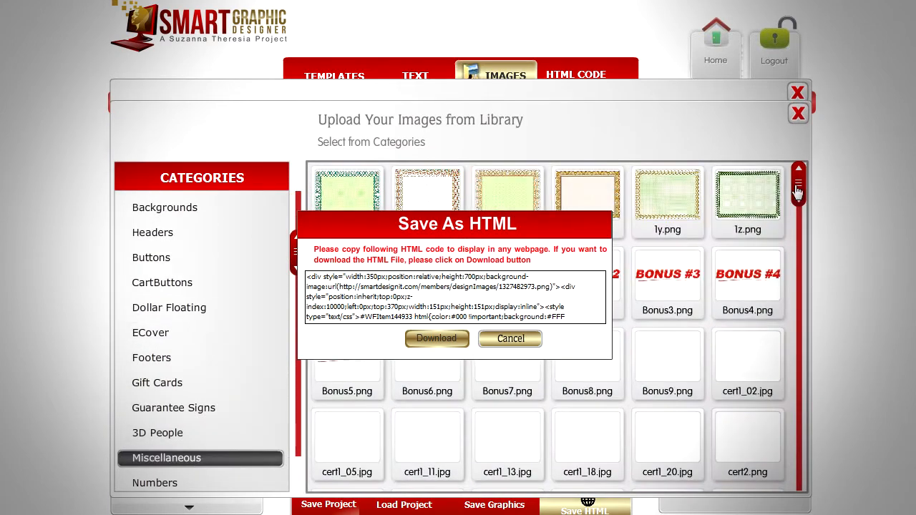
pyautogui.scroll(-3)
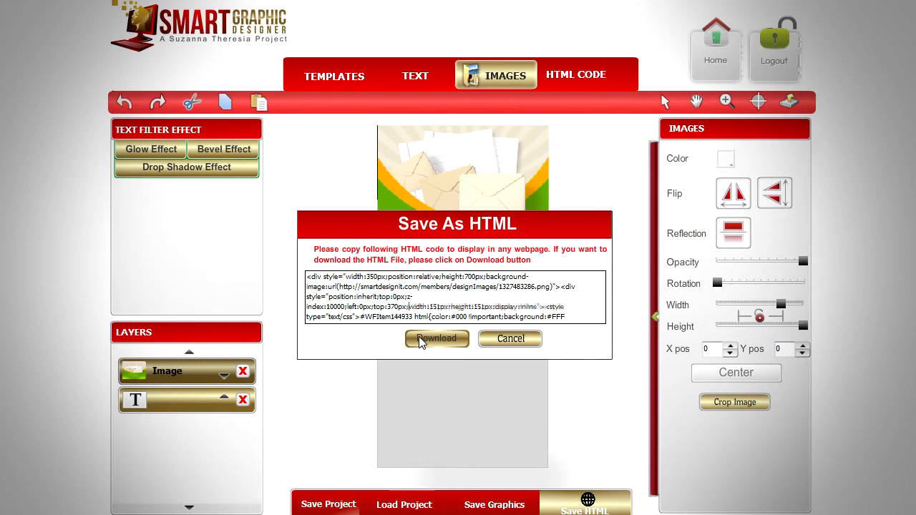
# - Save the envelope-topped banner as an HTML file in the _TEMP folder
pyautogui.click(437, 338)
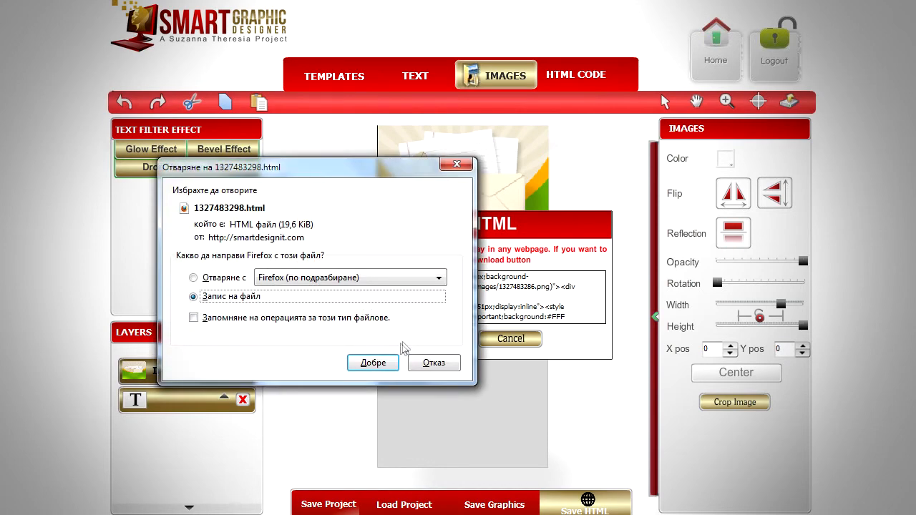
pyautogui.click(372, 363)
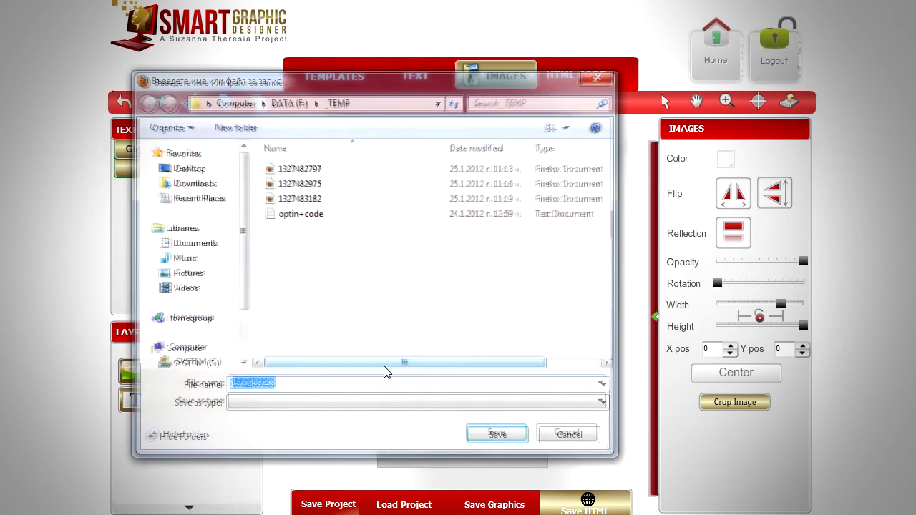
pyautogui.click(497, 433)
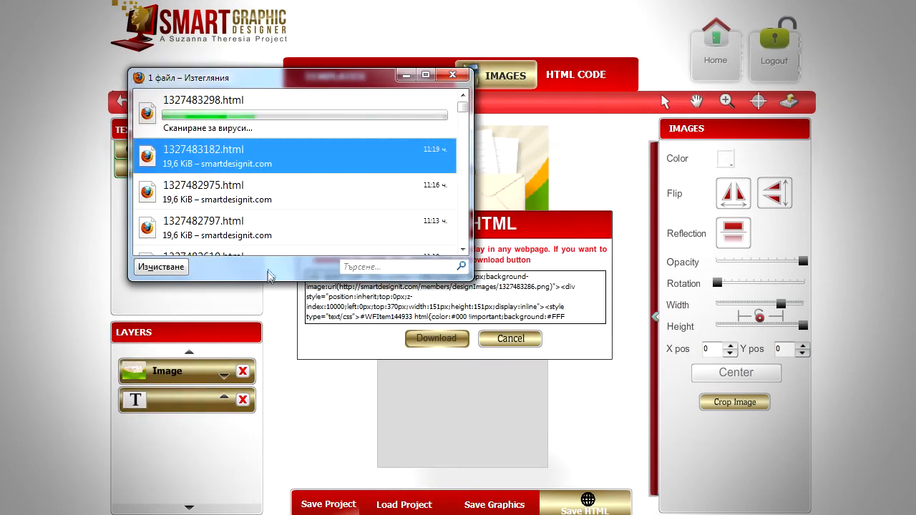